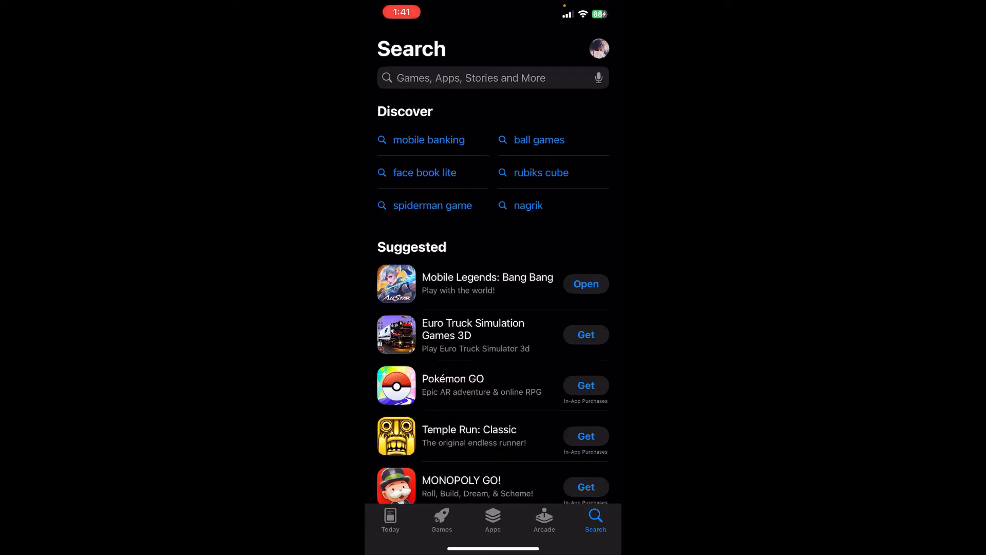
Search the App Store for 'guarda' to find Guarda Crypto Wallet Bitcoin.
{"action": "type", "text": "guarda"}
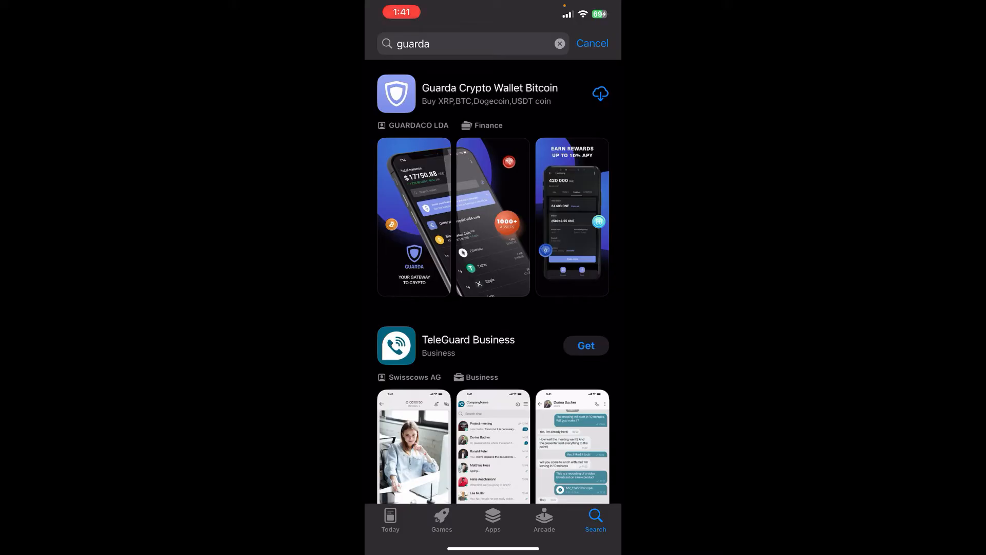
Install Guarda Crypto Wallet and launch it to its welcome screen.
{"action": "left_click", "coordinate": [599, 93]}
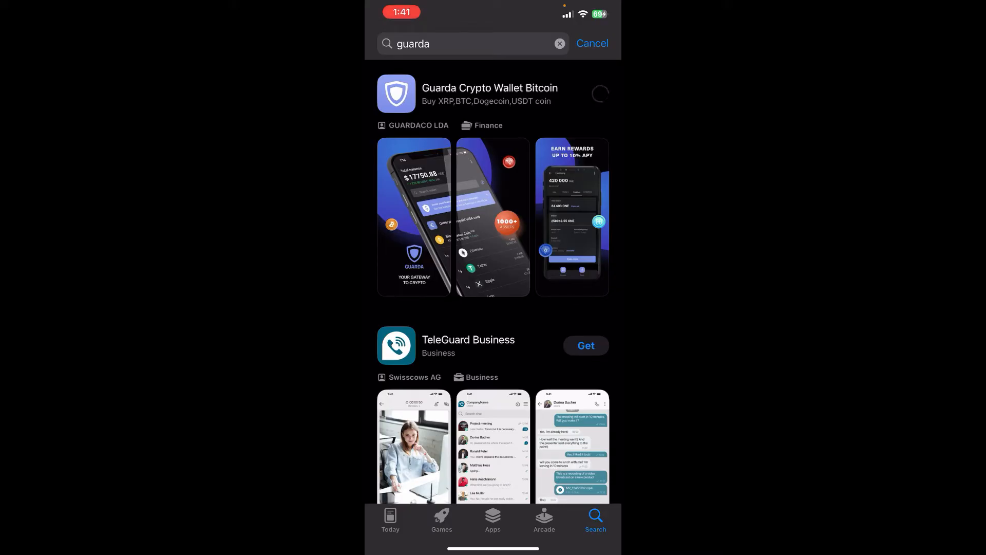
{"action": "left_click", "coordinate": [599, 94]}
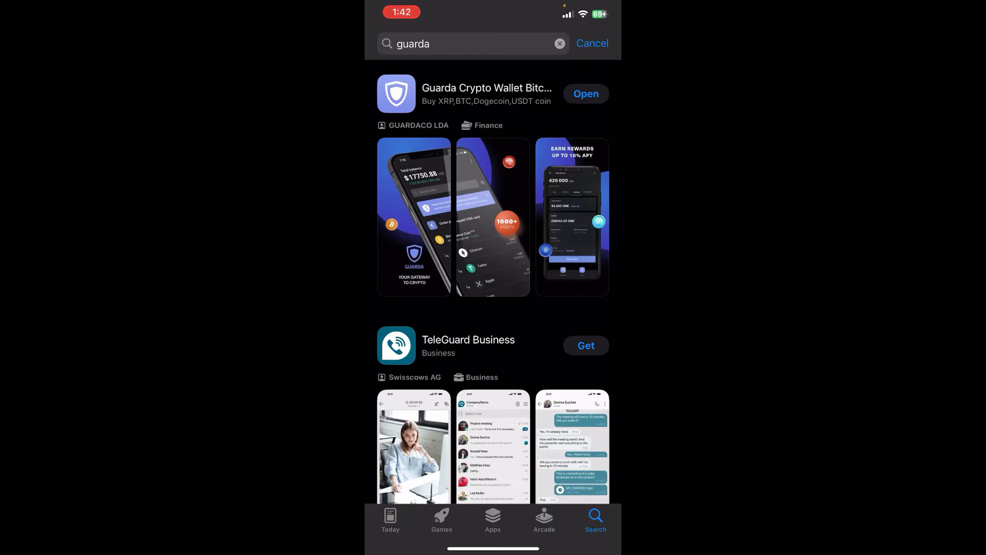
{"action": "left_click", "coordinate": [584, 93]}
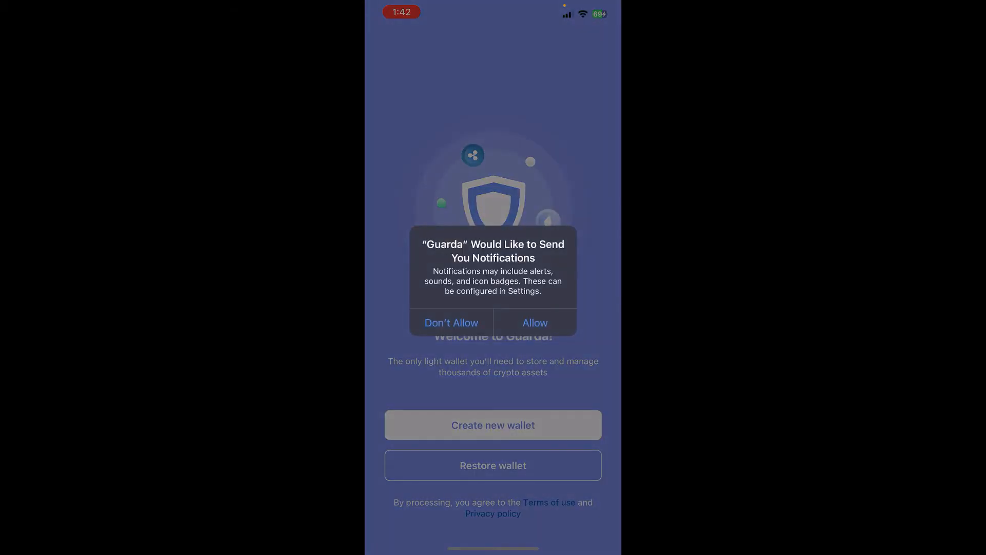